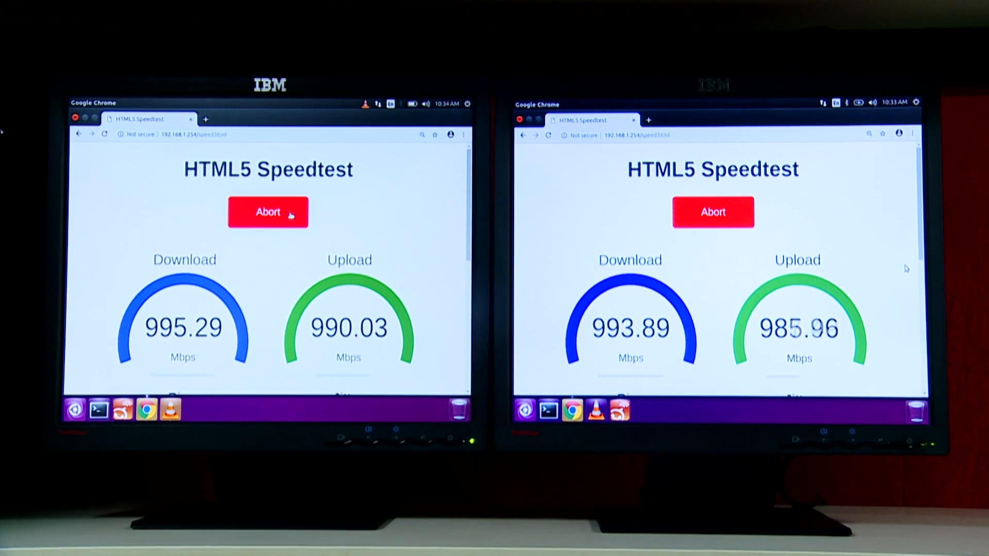
Step: Abort the left machine's speed test and start it again, ending near 995 Mbps down and 992 Mbps up
left_click(268, 213)
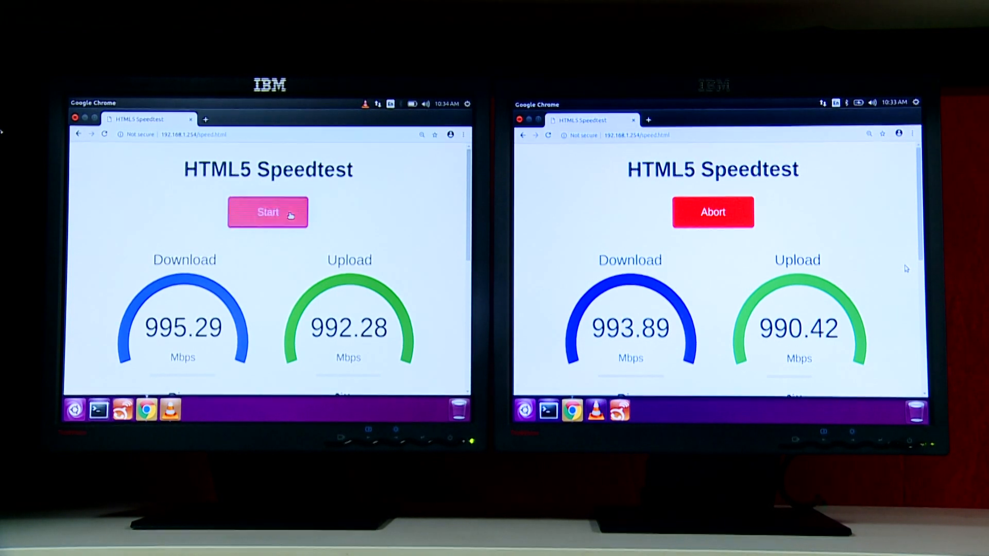
left_click(268, 212)
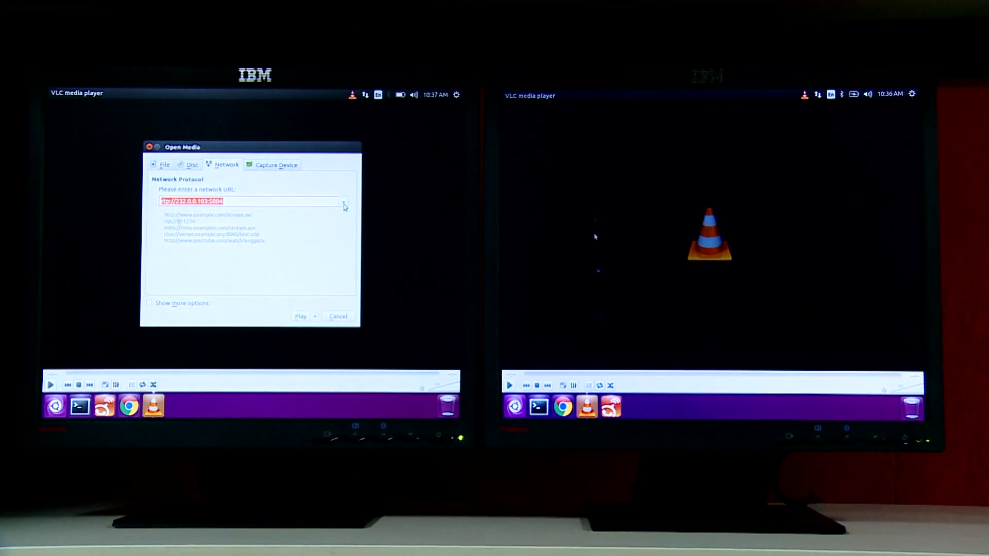
left_click(299, 317)
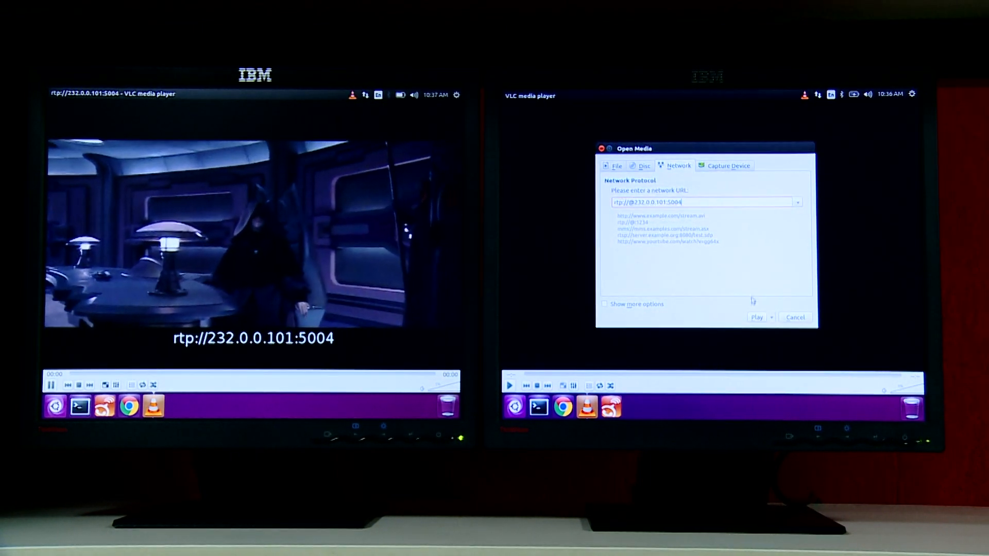
left_click(756, 317)
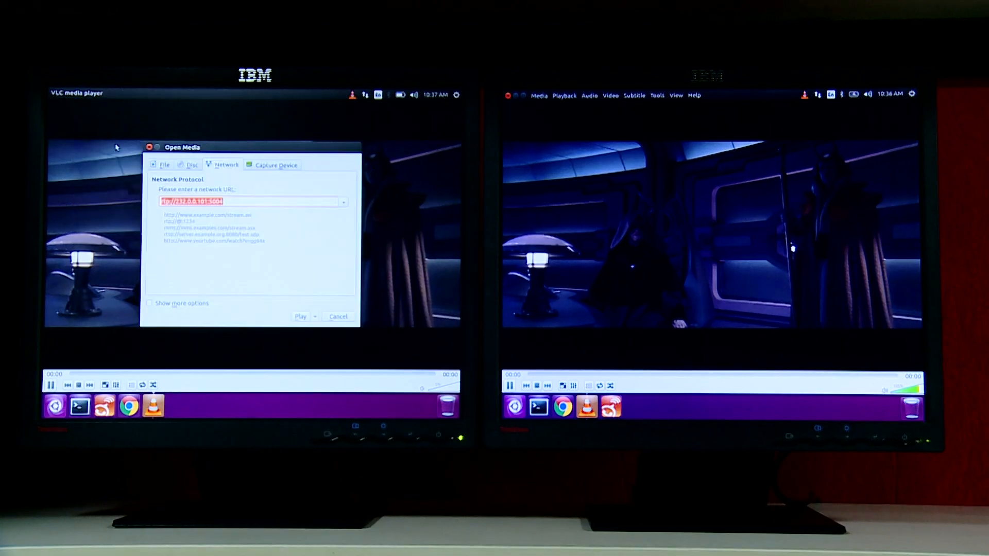
left_click(300, 316)
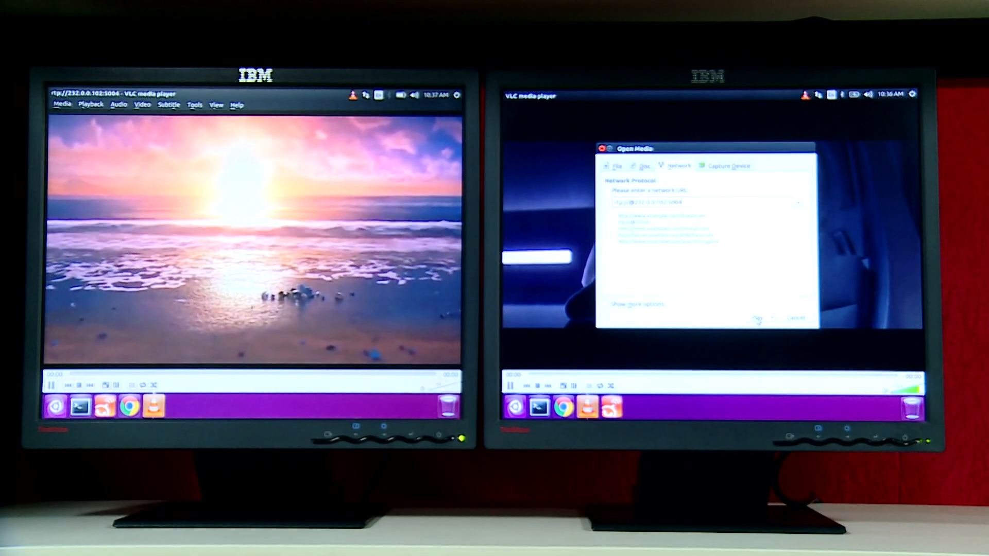
left_click(760, 319)
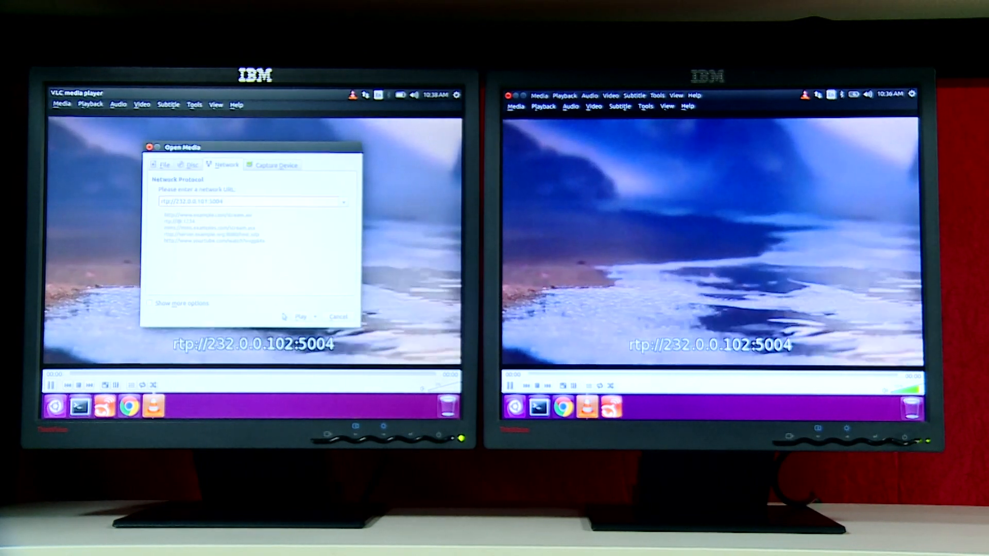
left_click(302, 316)
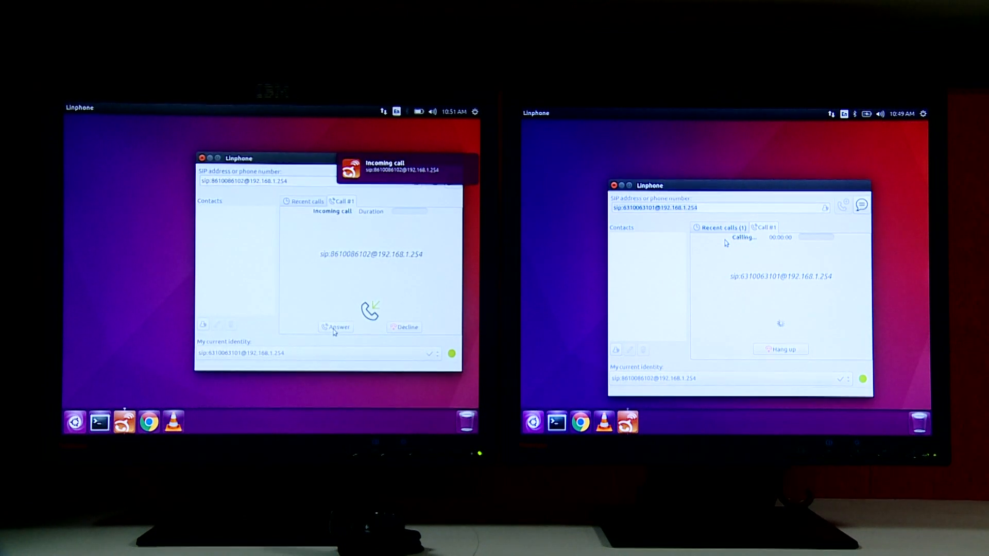
Step: Answer the incoming Linphone call from the second subscriber on the left machine
left_click(335, 327)
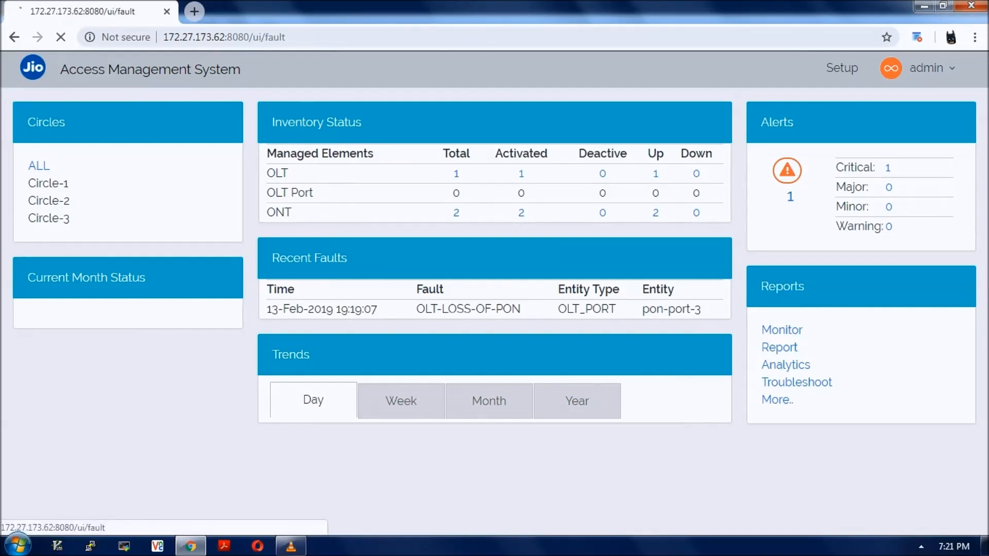
Step: Show the Monitor > Fault list with the critical OLT-LOSS-OF-PON record on pon-port-3
left_click(782, 329)
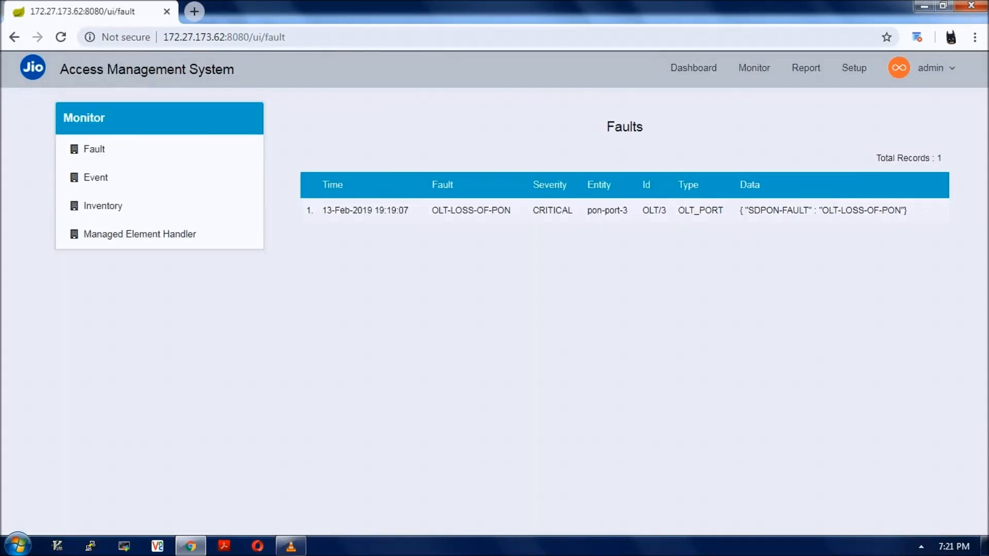